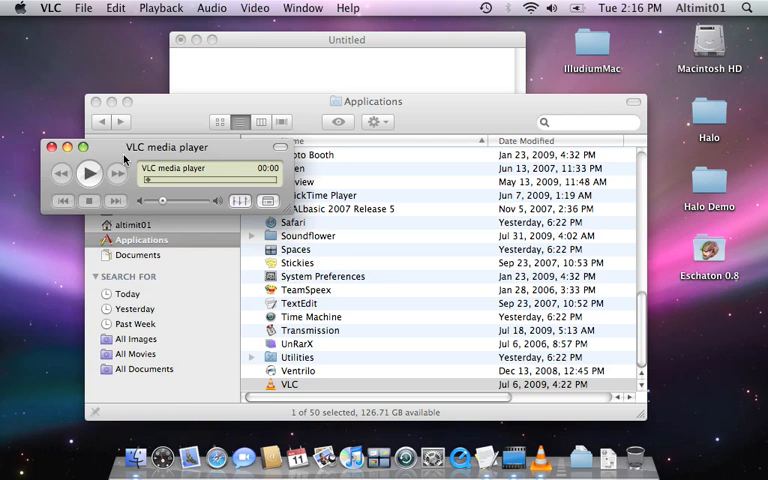
# Step: Open File > Open Capture Device to show the iSight capture source dialog
pyautogui.click(81, 8)
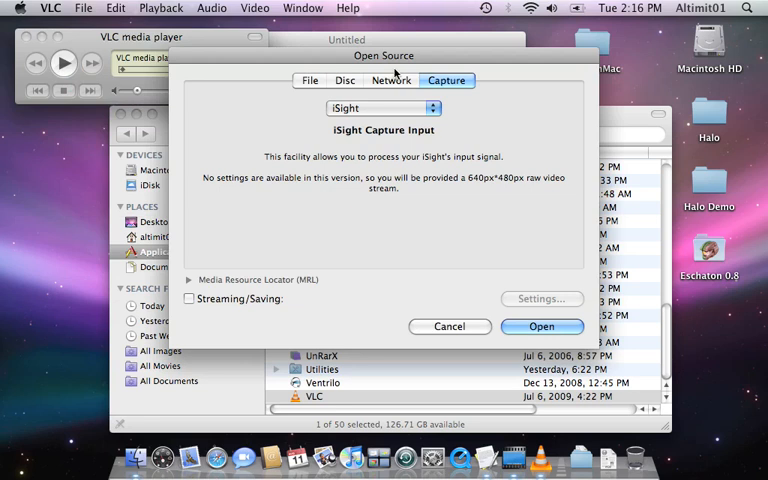
# Step: Enable Streaming/Saving and open its settings showing file output with MPEG TS
pyautogui.click(383, 108)
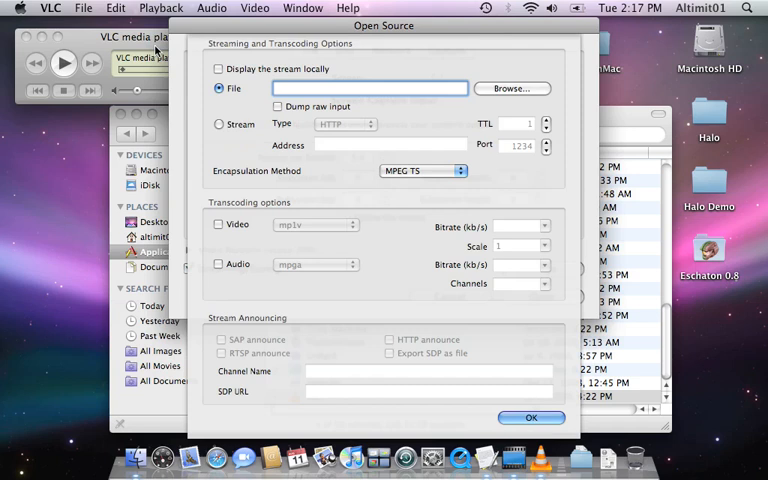
pyautogui.click(511, 89)
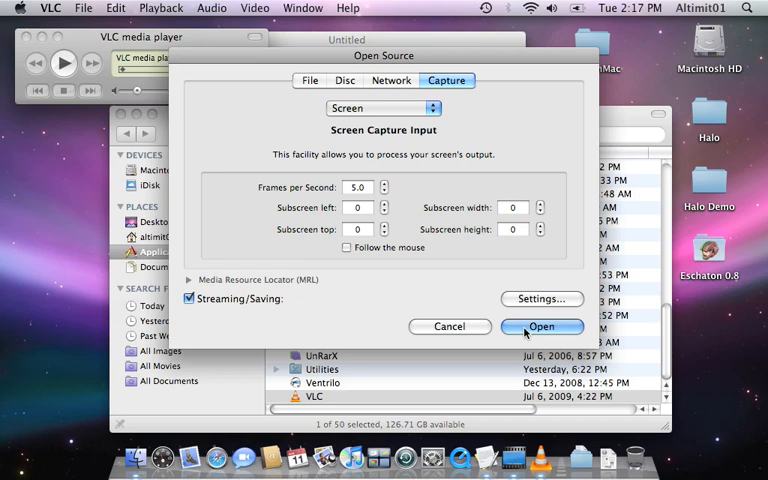
# Step: Capture the Screen source with saving on, creating test video.mp4 on the desktop
pyautogui.click(541, 326)
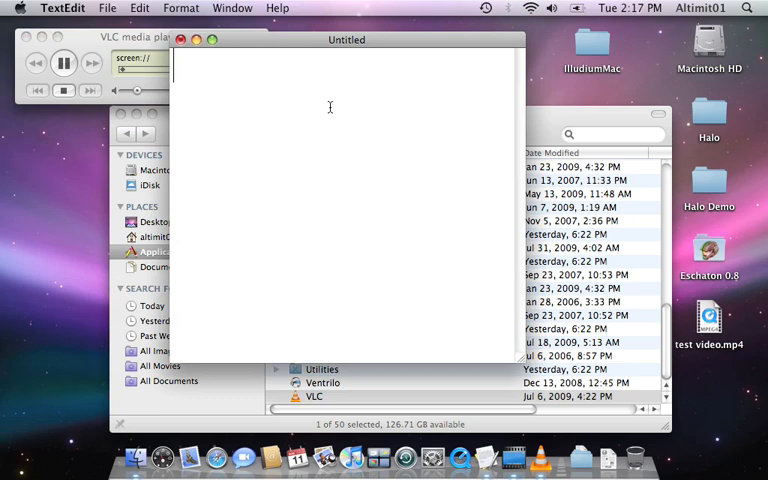
# Step: Type 'TESTING 1 2 3' in TextEdit, then open test video.mp4 in QuickTime Player
pyautogui.write('TESTING 1 2 3')
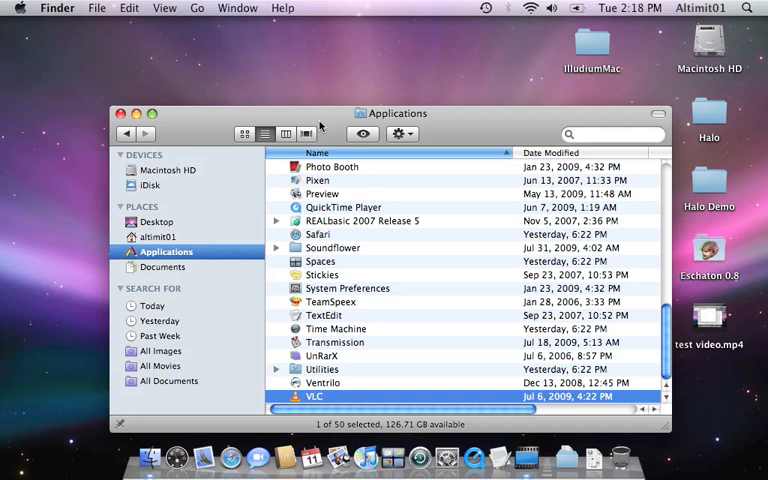
pyautogui.click(212, 8)
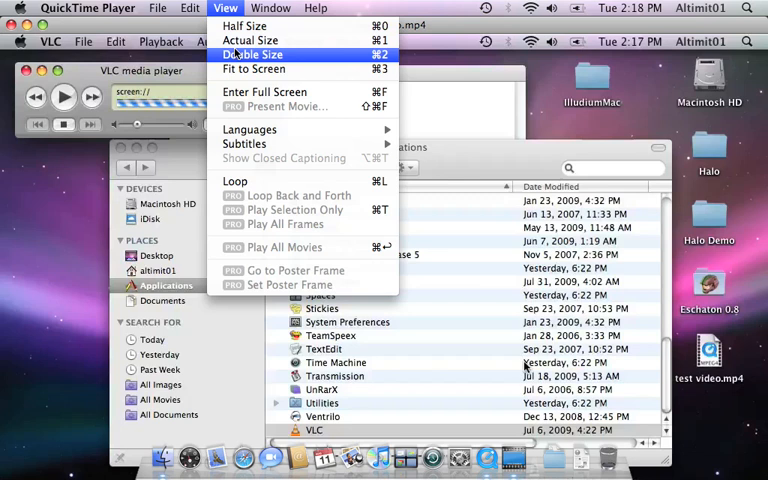